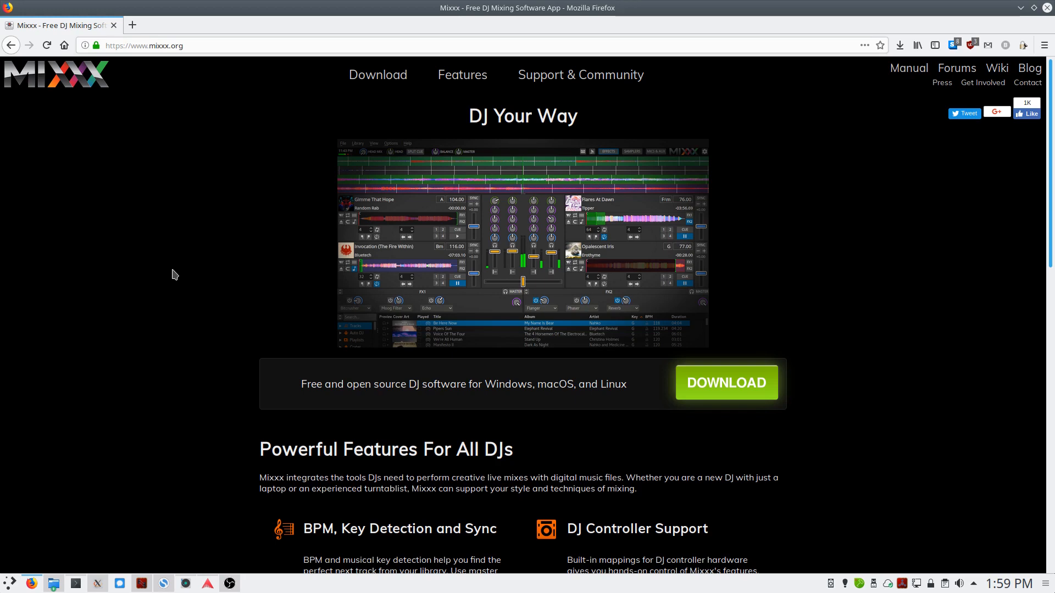
pyautogui.moveTo(372, 72)
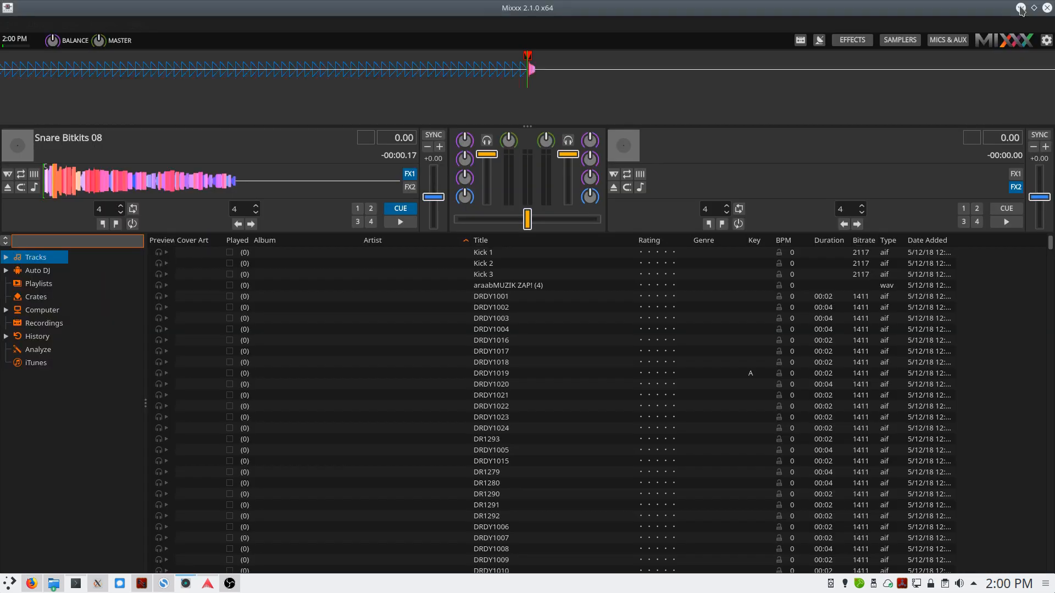
pyautogui.click(73, 584)
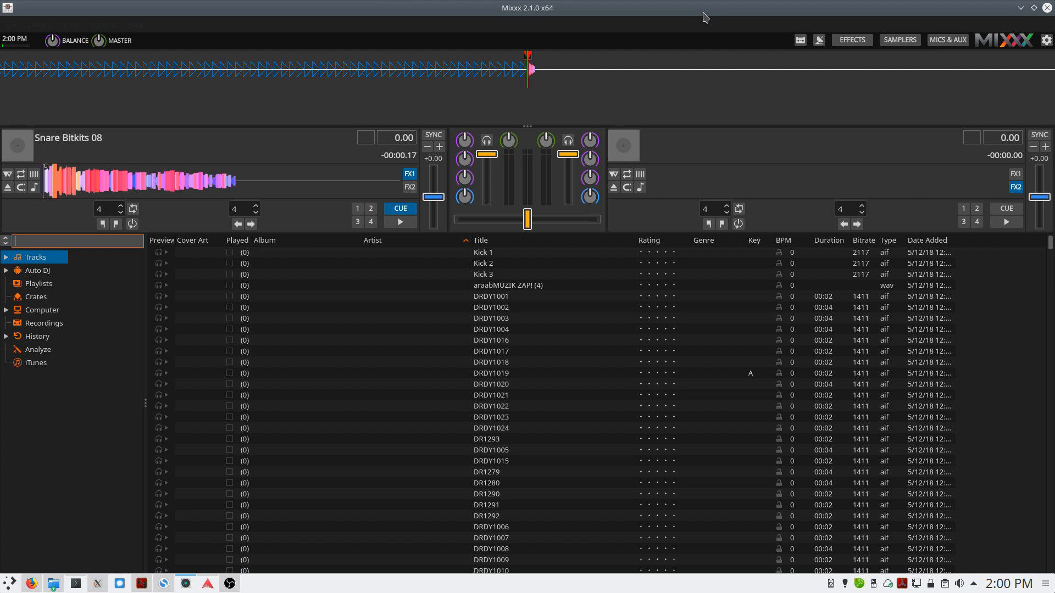
pyautogui.moveTo(70, 230)
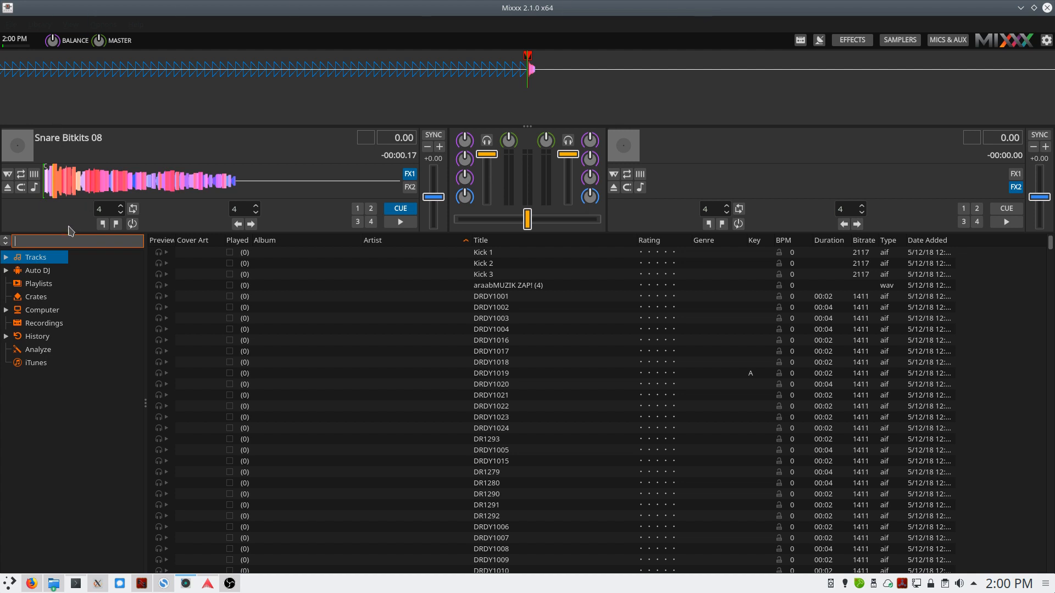
pyautogui.moveTo(408, 186)
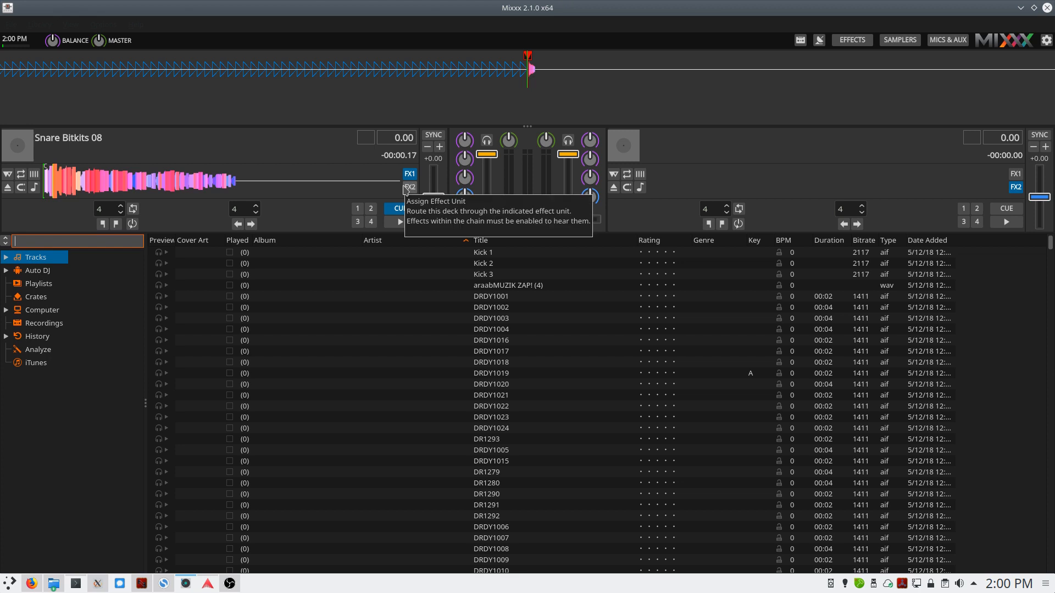
# Step: Filter the library by 'snare' and load HELLA SNARE 027 into Deck 1
pyautogui.write('snare')
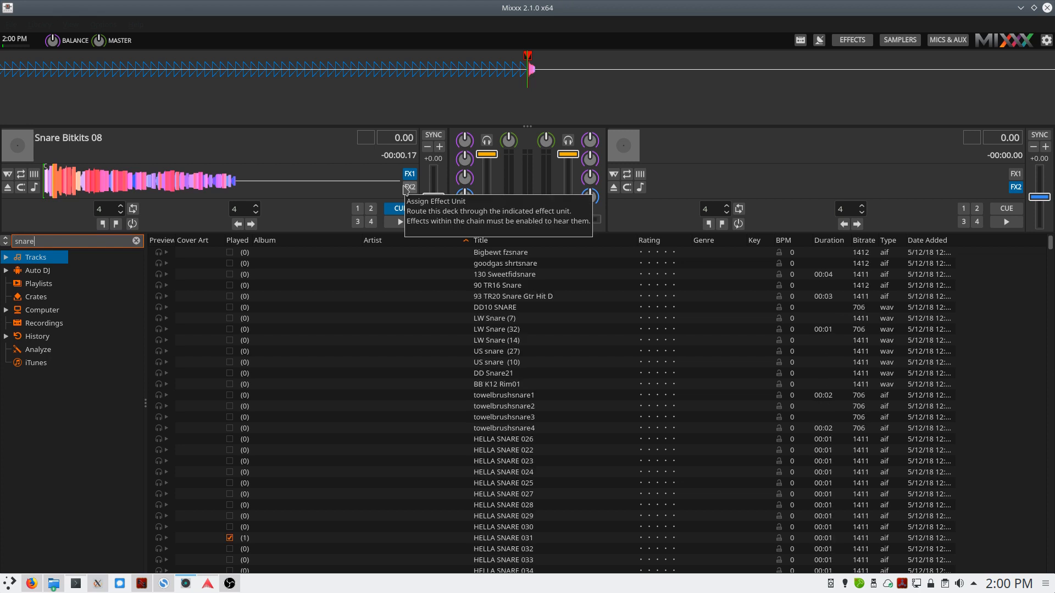
pyautogui.scroll(-3)
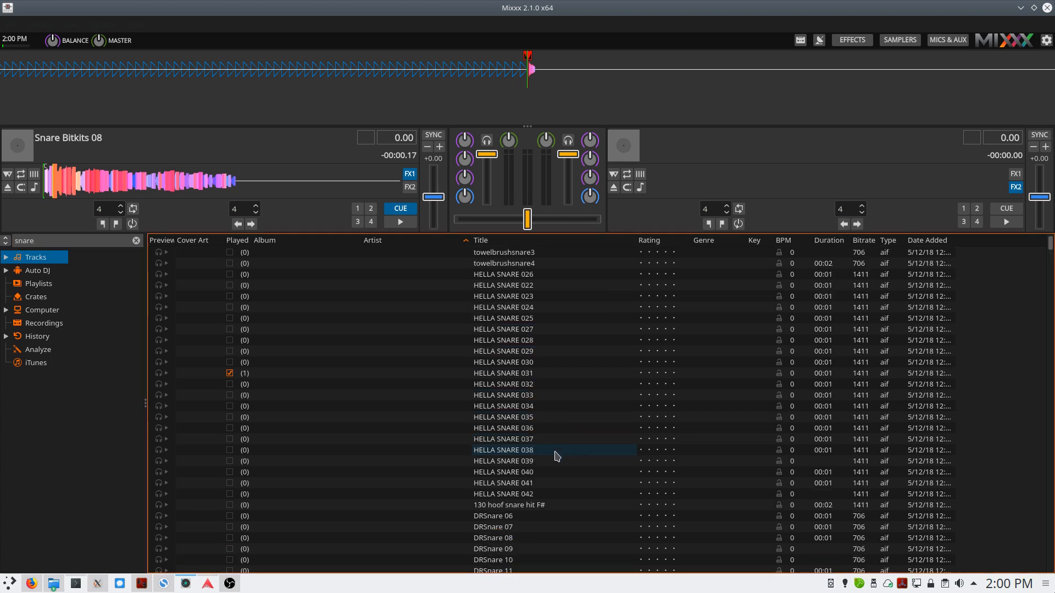
pyautogui.click(502, 329)
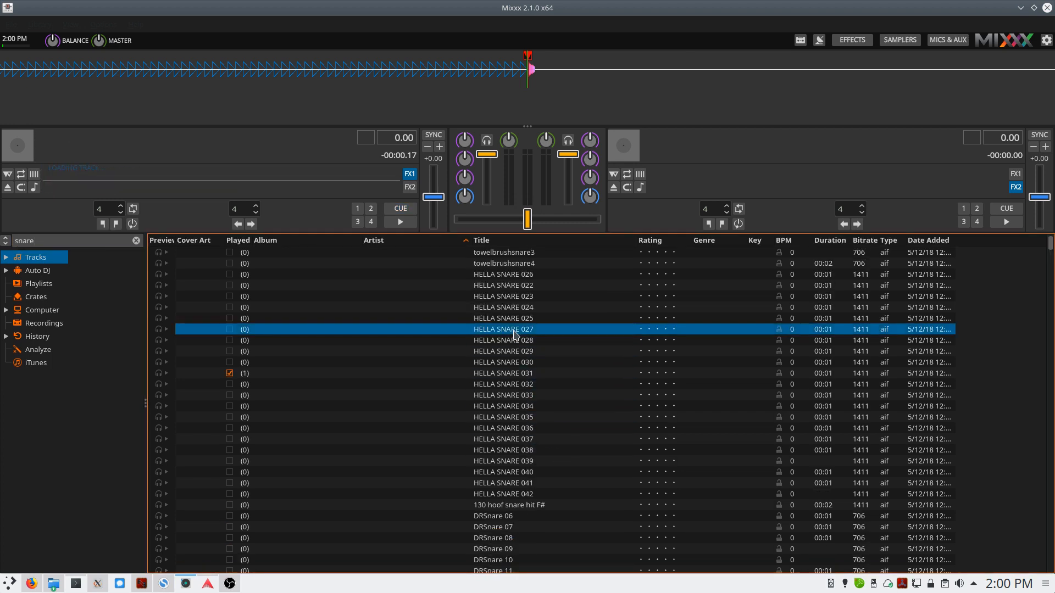
pyautogui.doubleClick(502, 329)
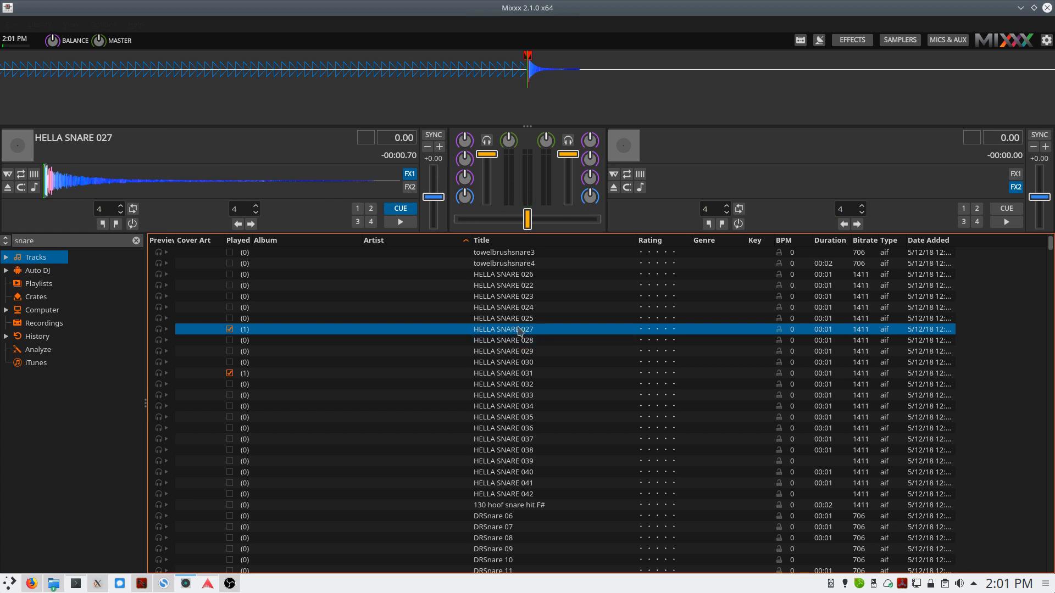
pyautogui.click(103, 24)
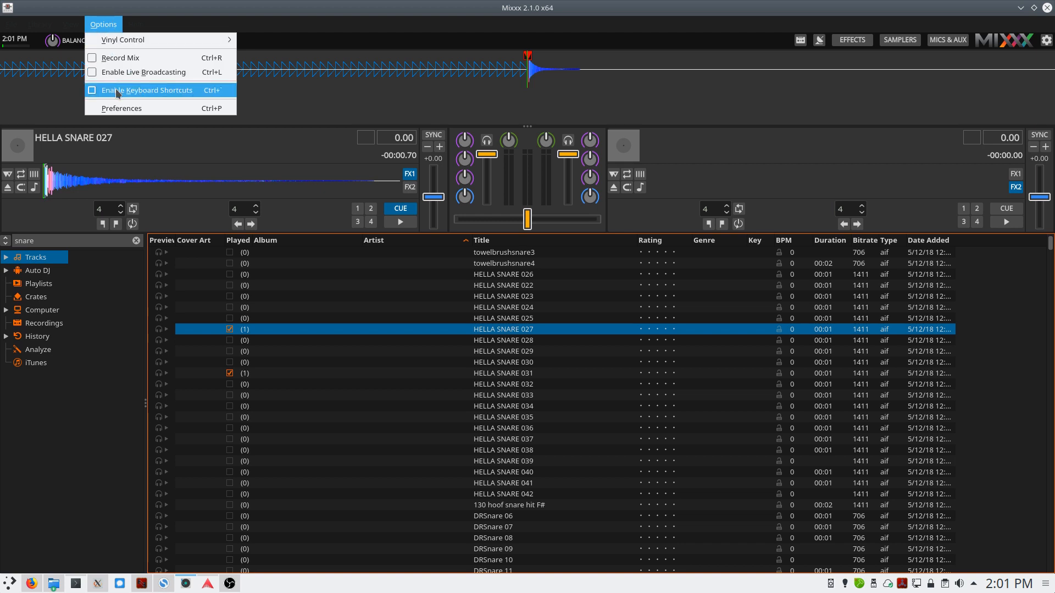
# Step: Browse the Library and Options menus before snapping Mixxx to the right half
pyautogui.click(11, 24)
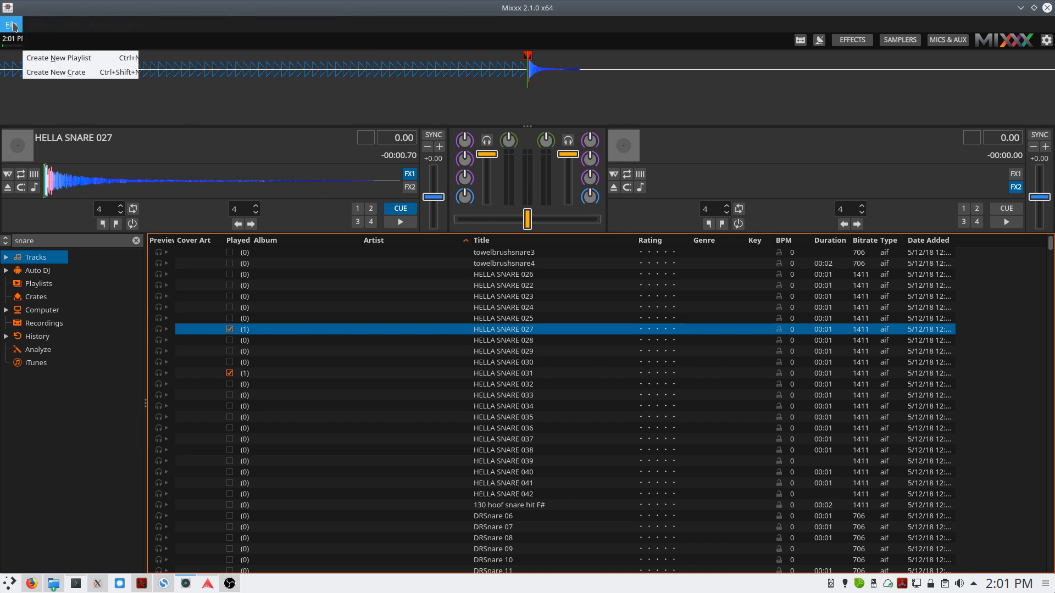
pyautogui.click(70, 24)
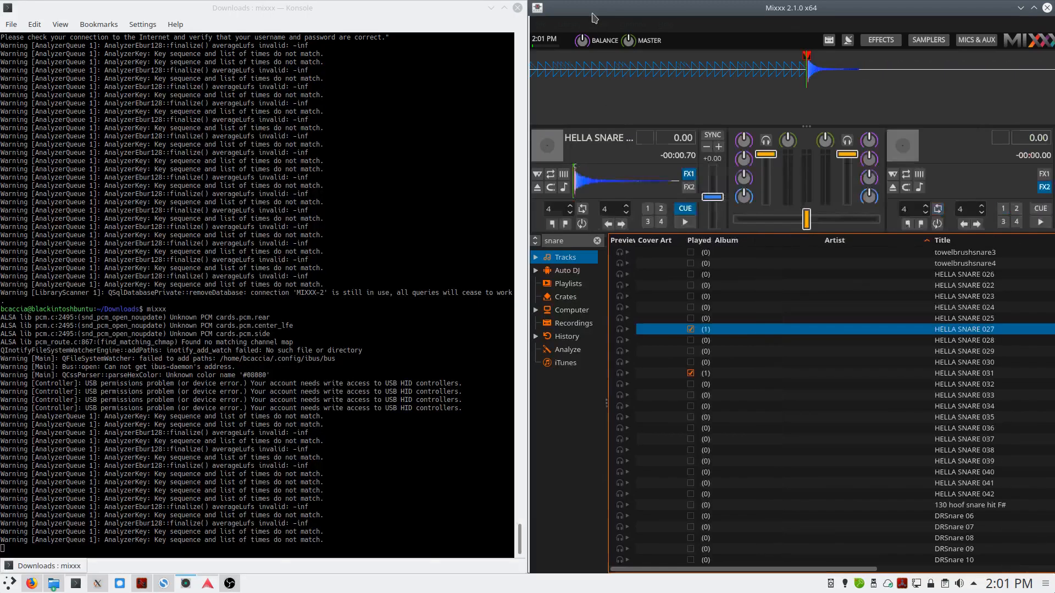
# Step: Bring Ardour forward and drag HELLA SNARE 027.aif onto the Audio track
pyautogui.click(208, 582)
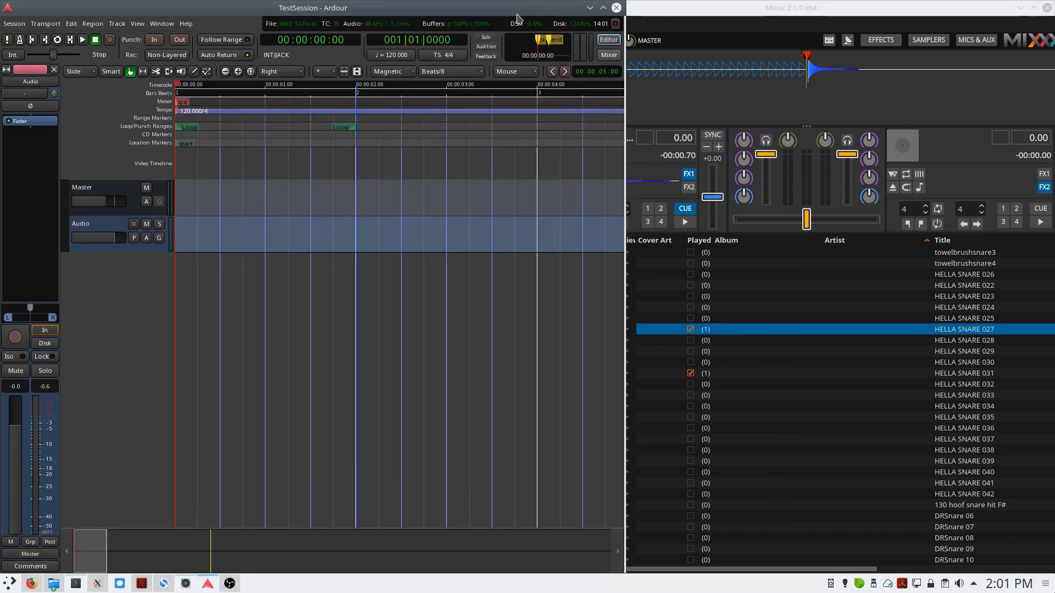
pyautogui.moveTo(955, 215)
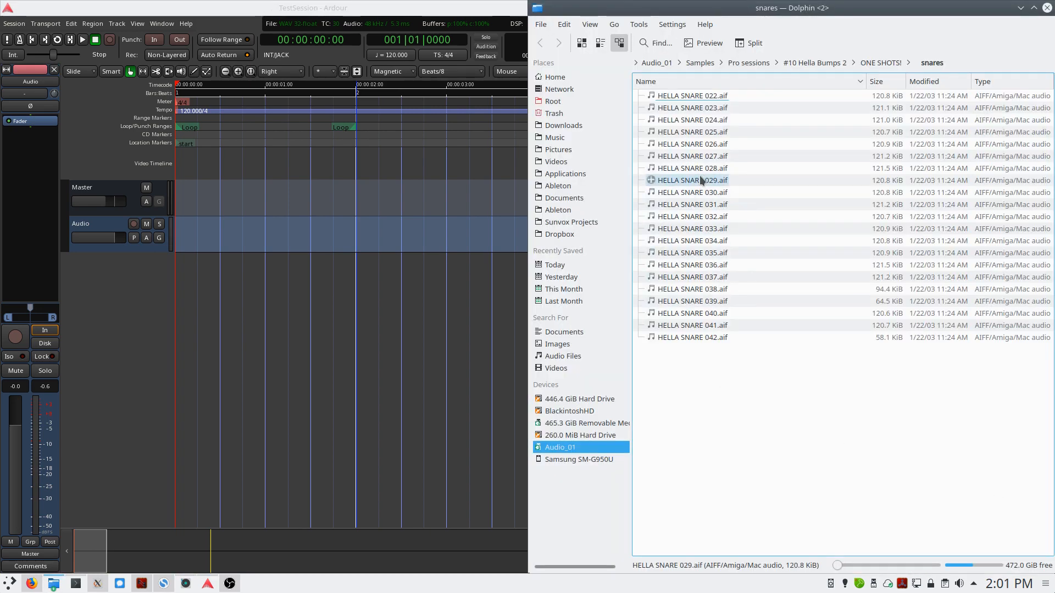
pyautogui.click(691, 156)
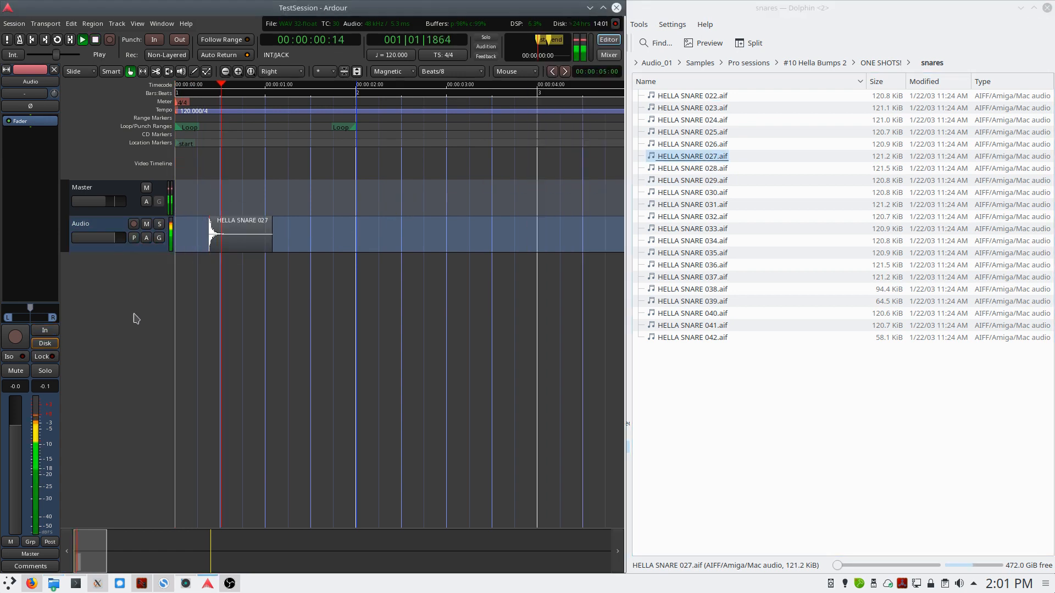
pyautogui.click(94, 40)
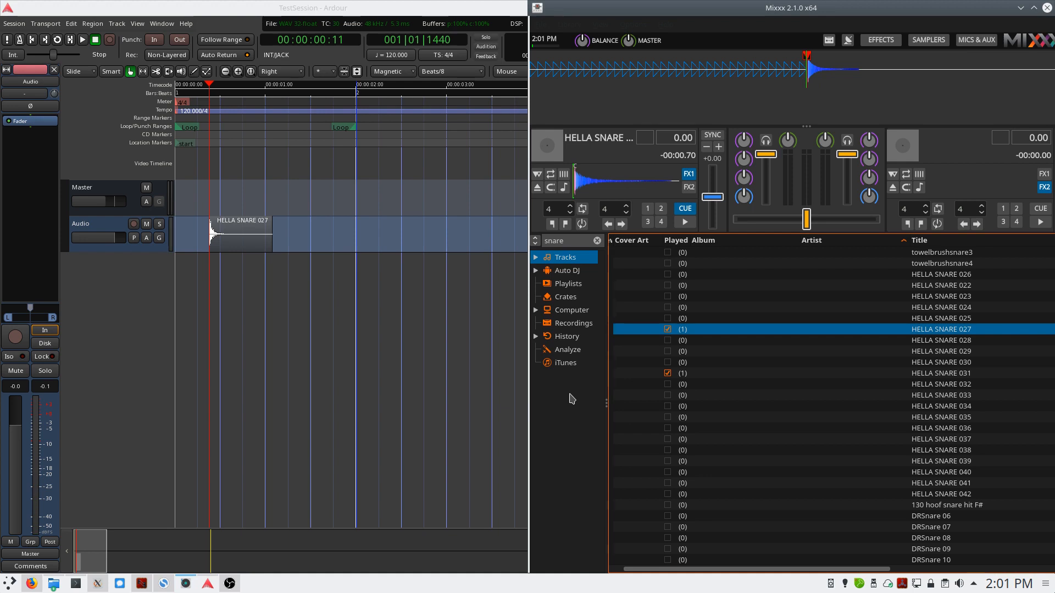
pyautogui.click(13, 23)
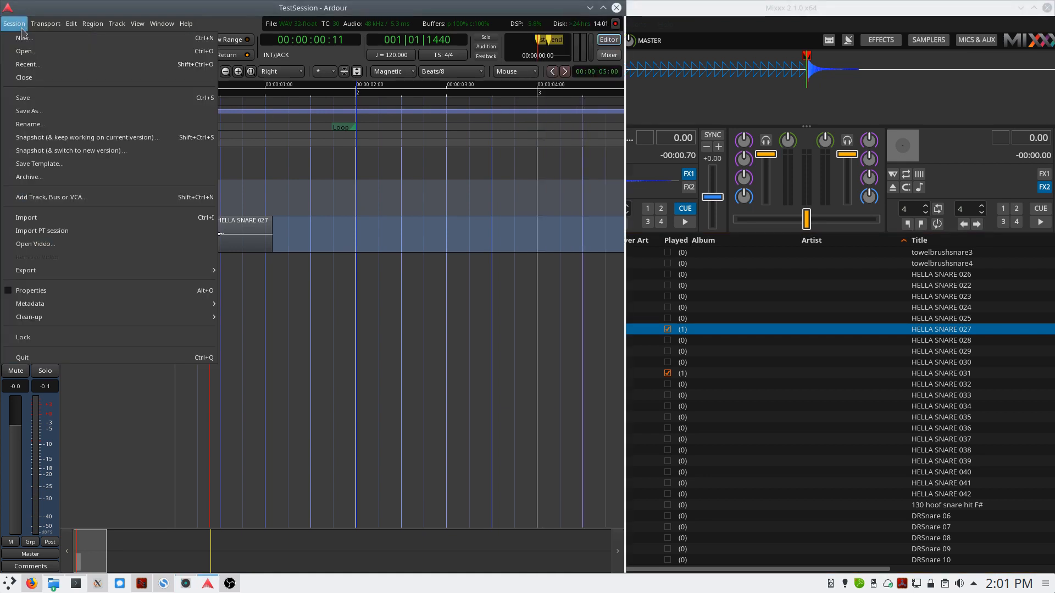
pyautogui.click(25, 216)
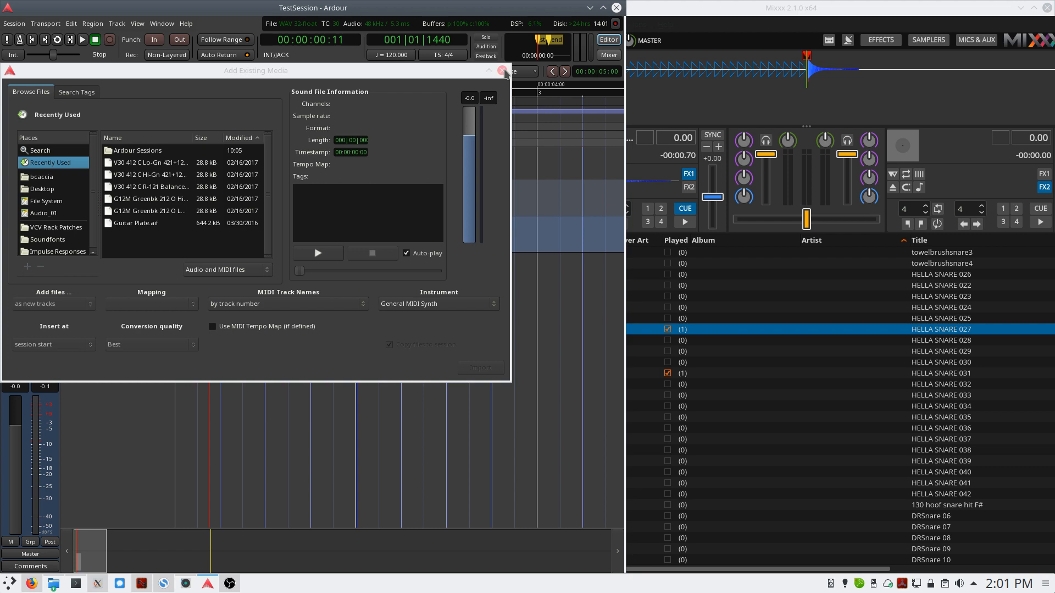
pyautogui.click(503, 71)
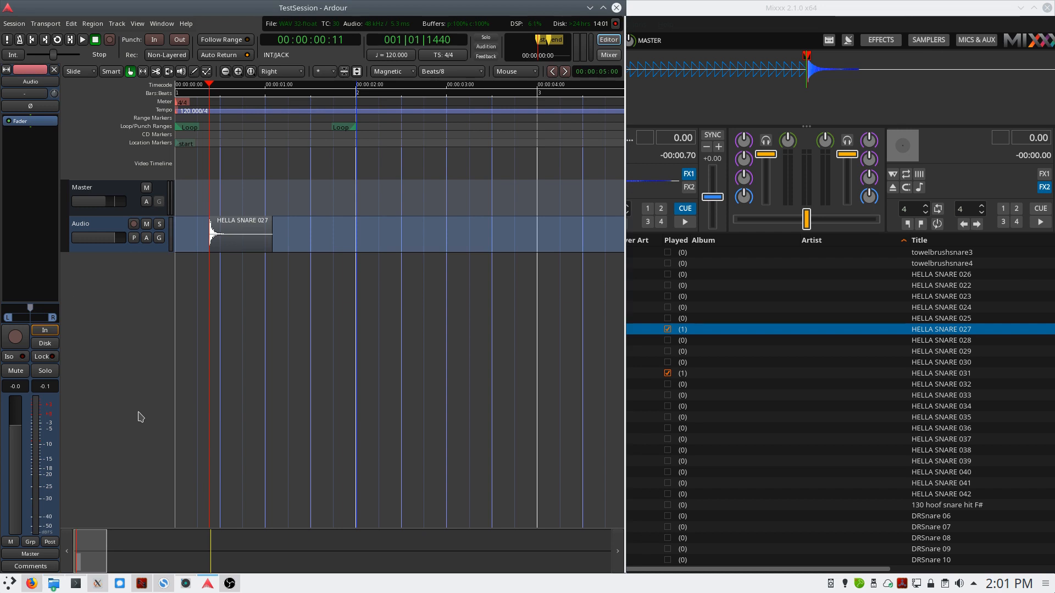
pyautogui.moveTo(777, 109)
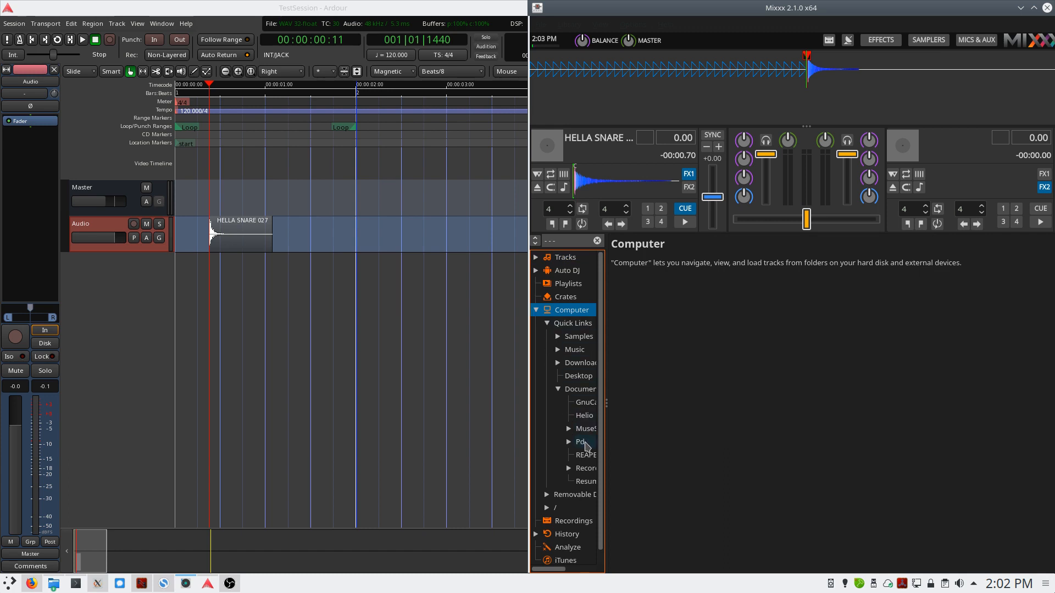
# Step: Show the Add to Quick Links / Add to Library options for a Documents subfolder
pyautogui.rightClick(583, 428)
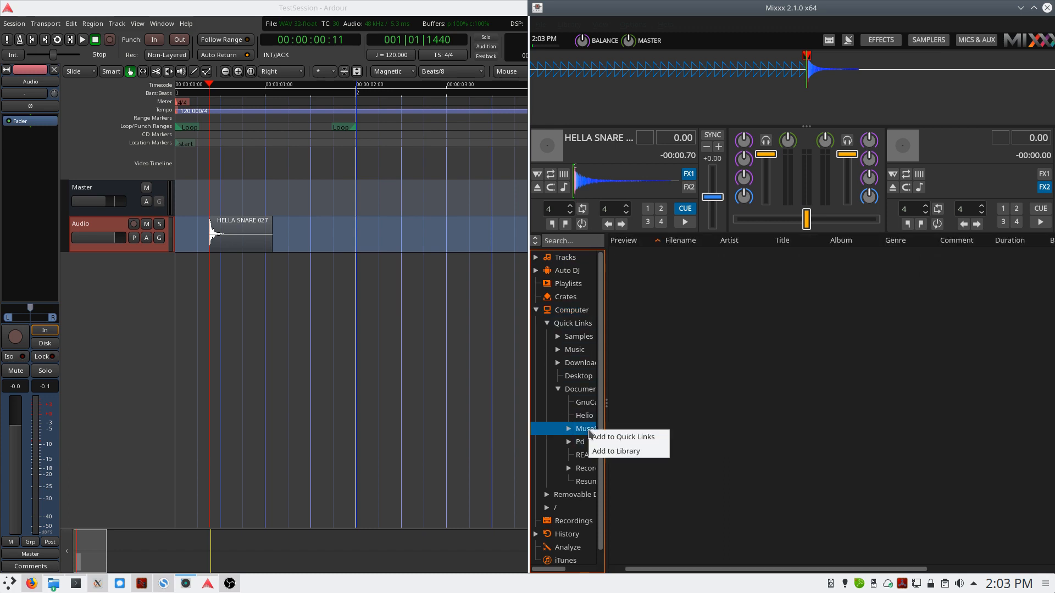
pyautogui.moveTo(615, 450)
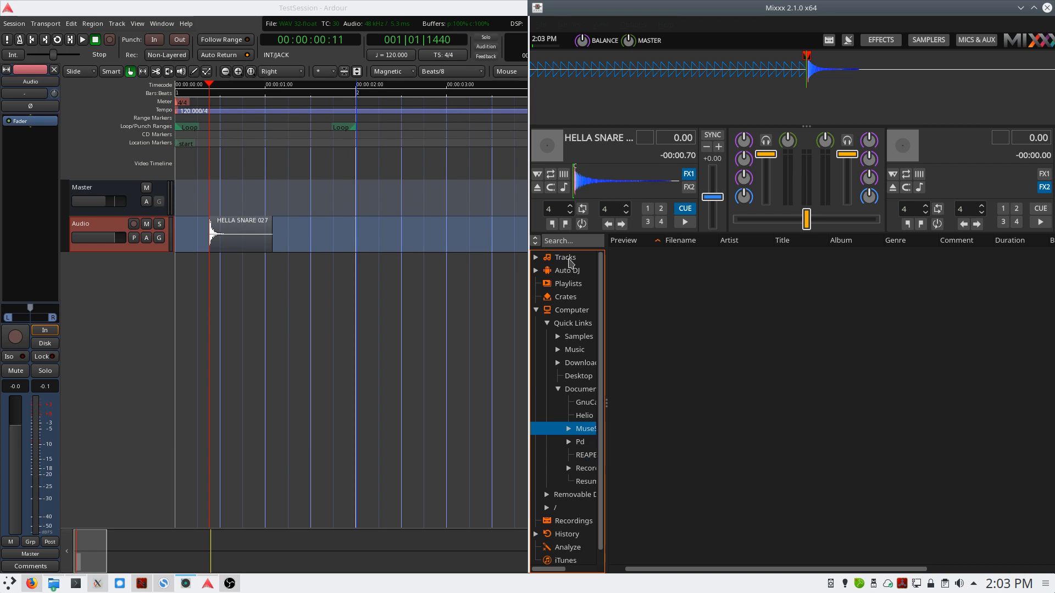
# Step: Filter the track list by 'snare' and start Rescan Library from the Library menu
pyautogui.write('snare')
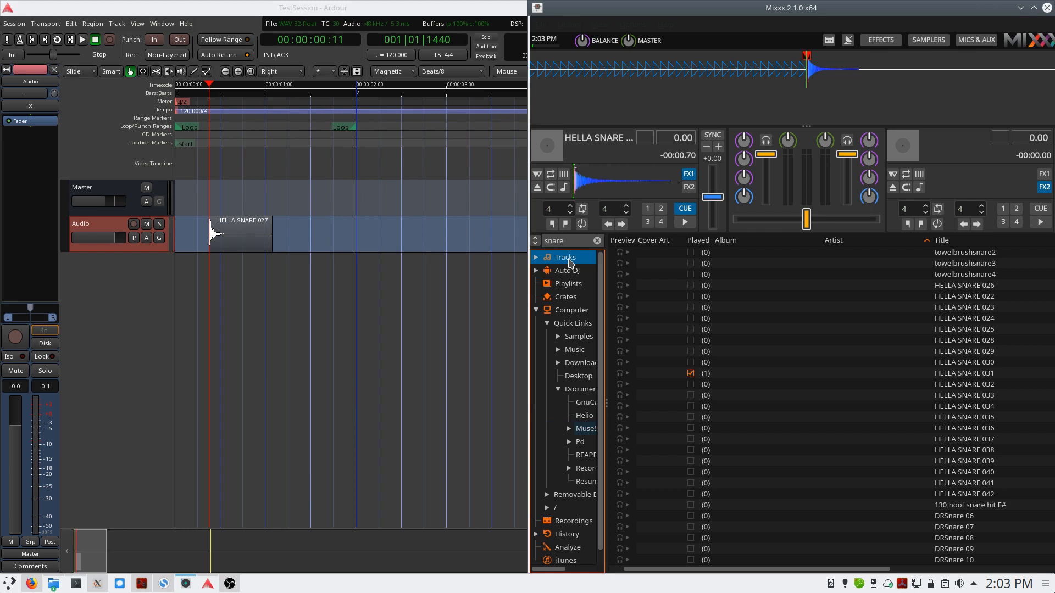
pyautogui.moveTo(568, 34)
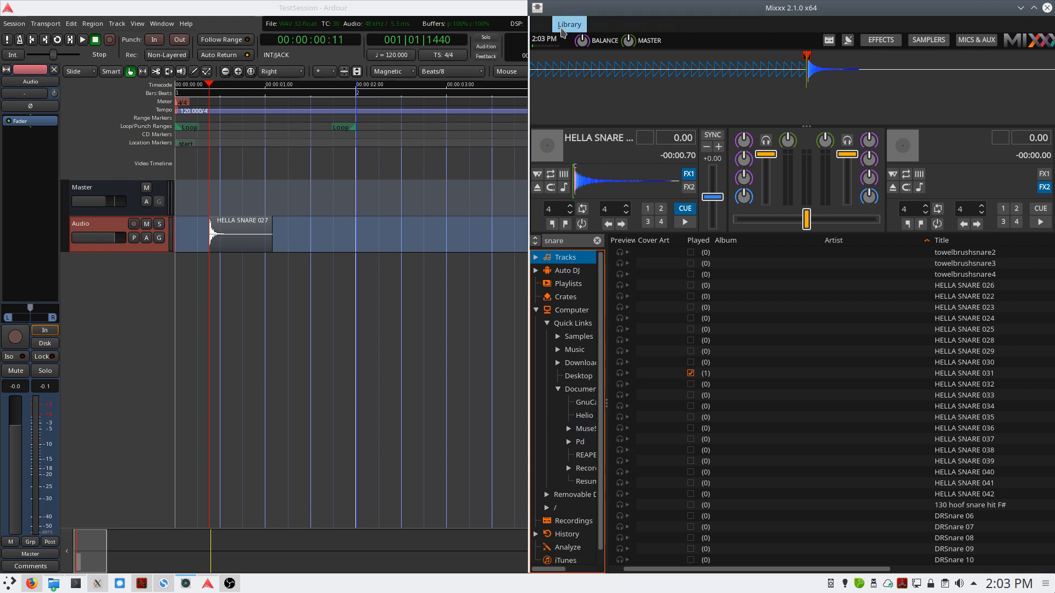
pyautogui.click(568, 25)
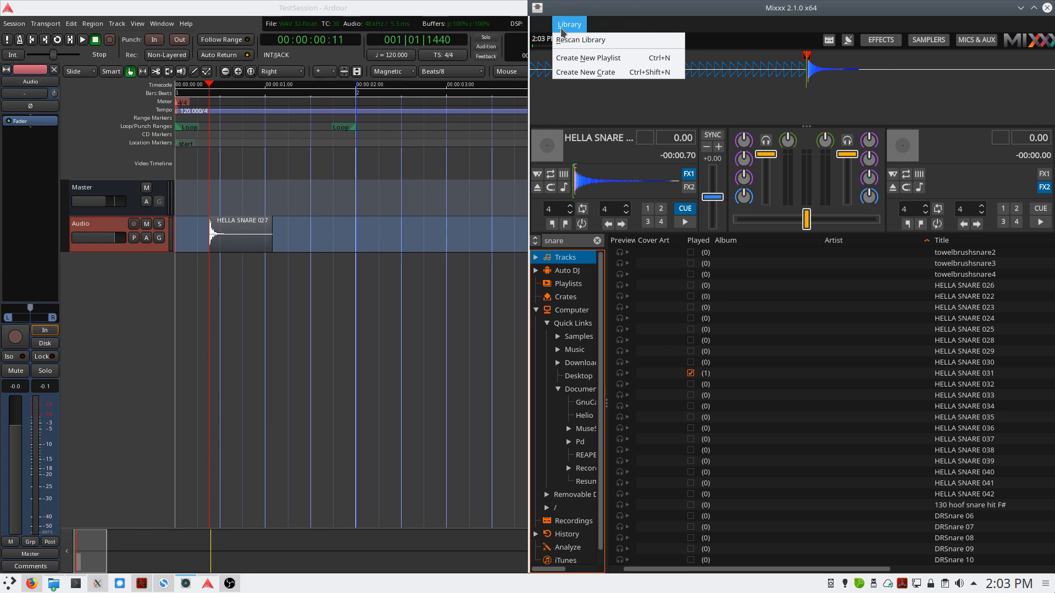
pyautogui.moveTo(579, 40)
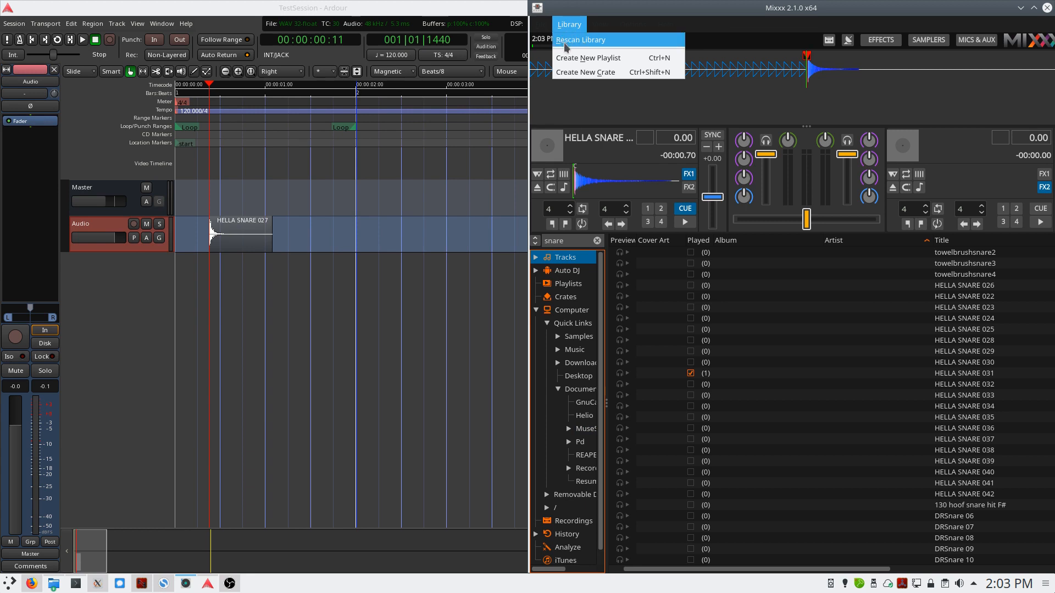
pyautogui.click(631, 24)
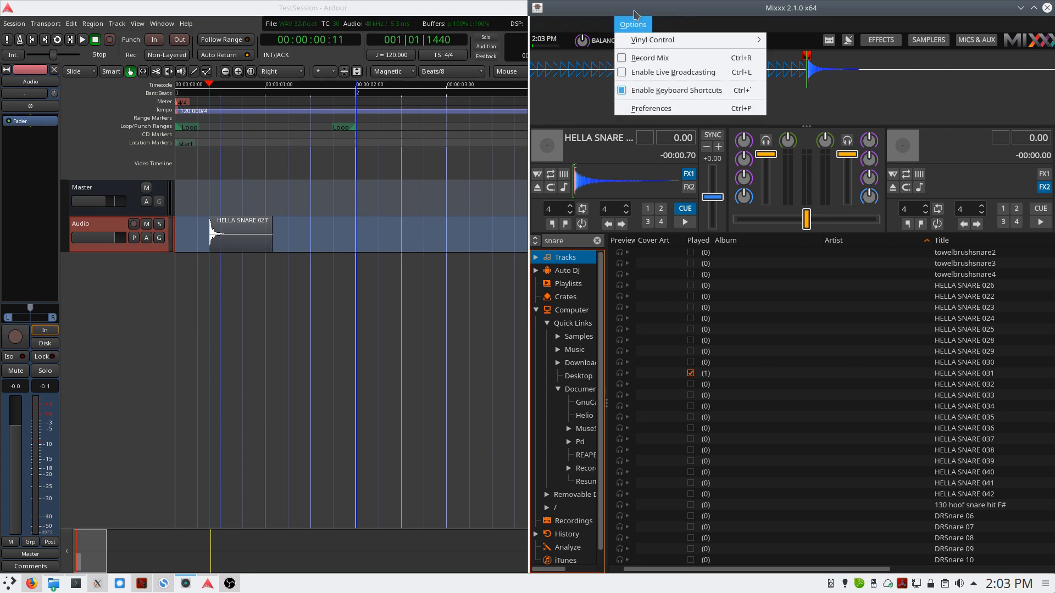